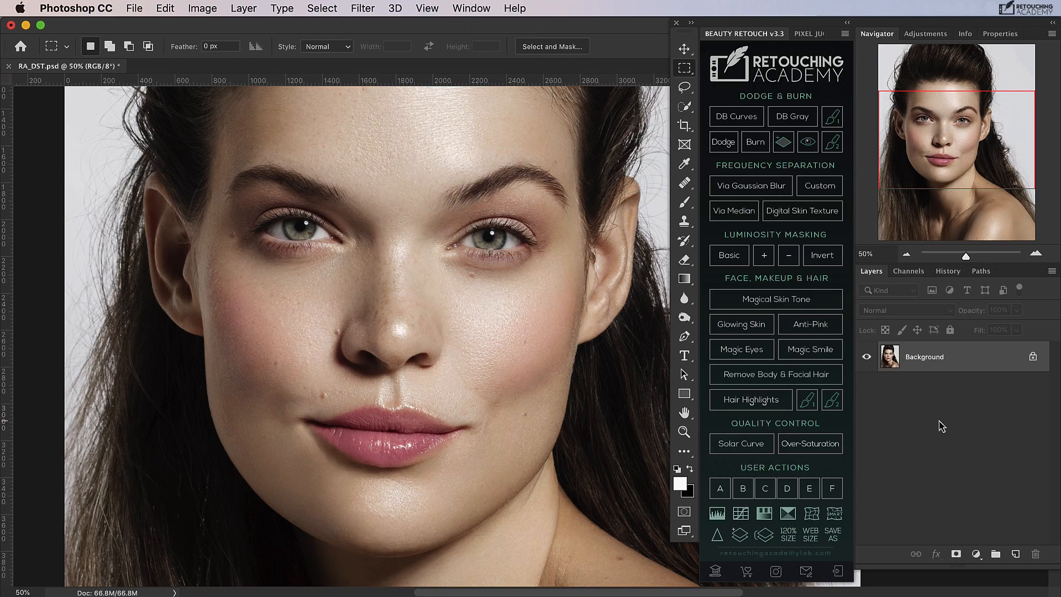
# Zoom in on the over-smoothed skin patch below the lips to inspect it
pyautogui.click(803, 210)
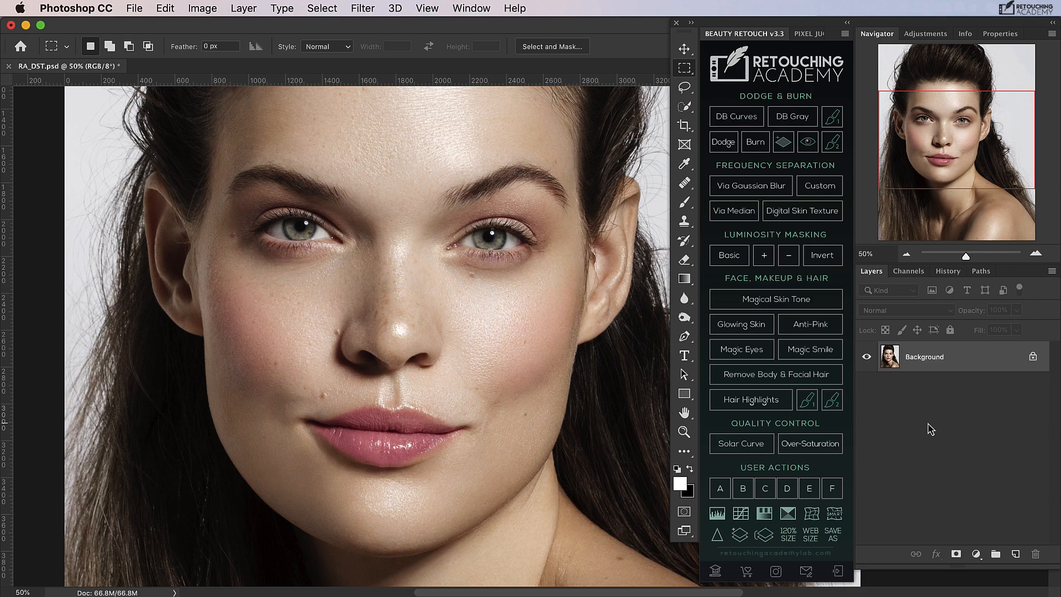
pyautogui.click(803, 210)
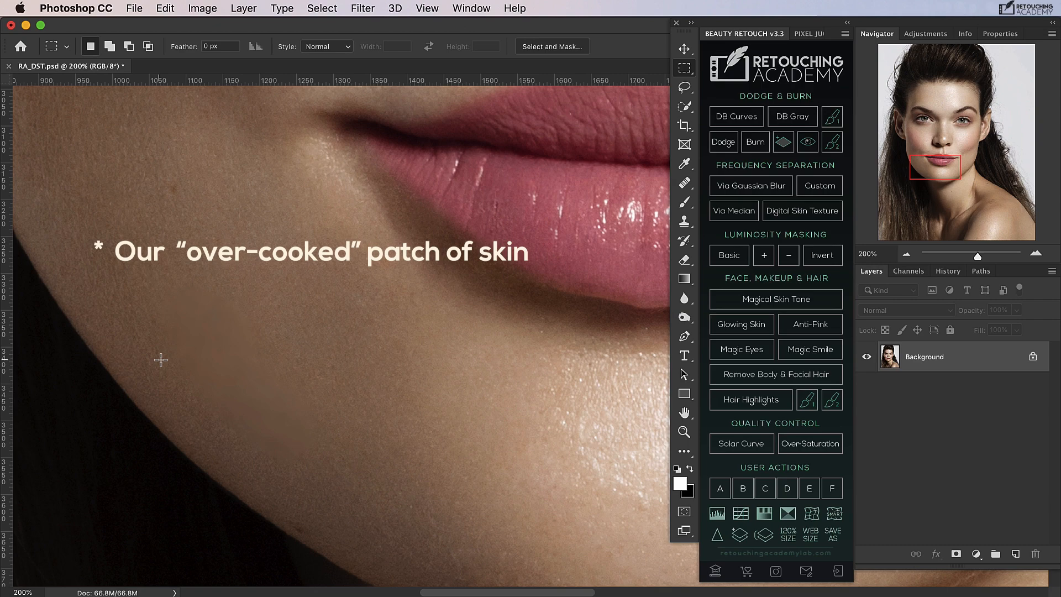
pyautogui.moveTo(294, 455)
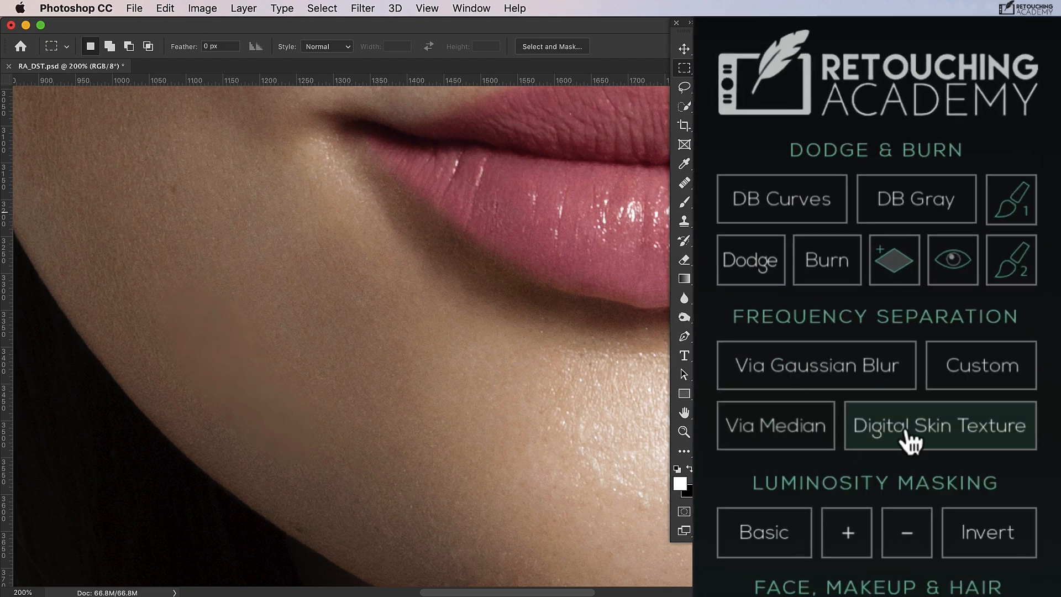
# Add the Digital Skin Texture layer from the Beauty Retouch panel, Soft Light with a black mask
pyautogui.click(939, 425)
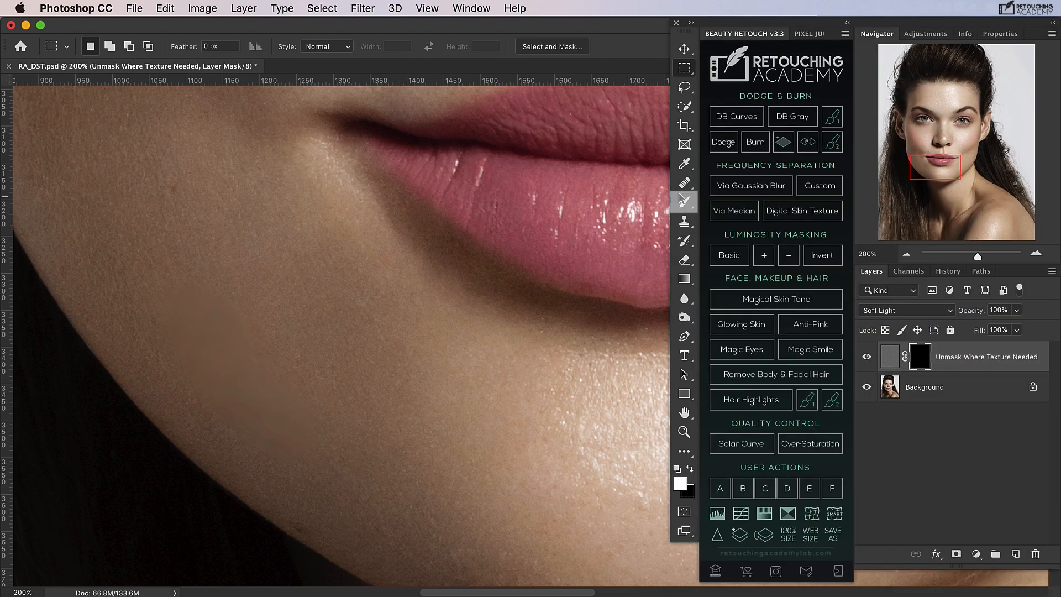
pyautogui.click(684, 202)
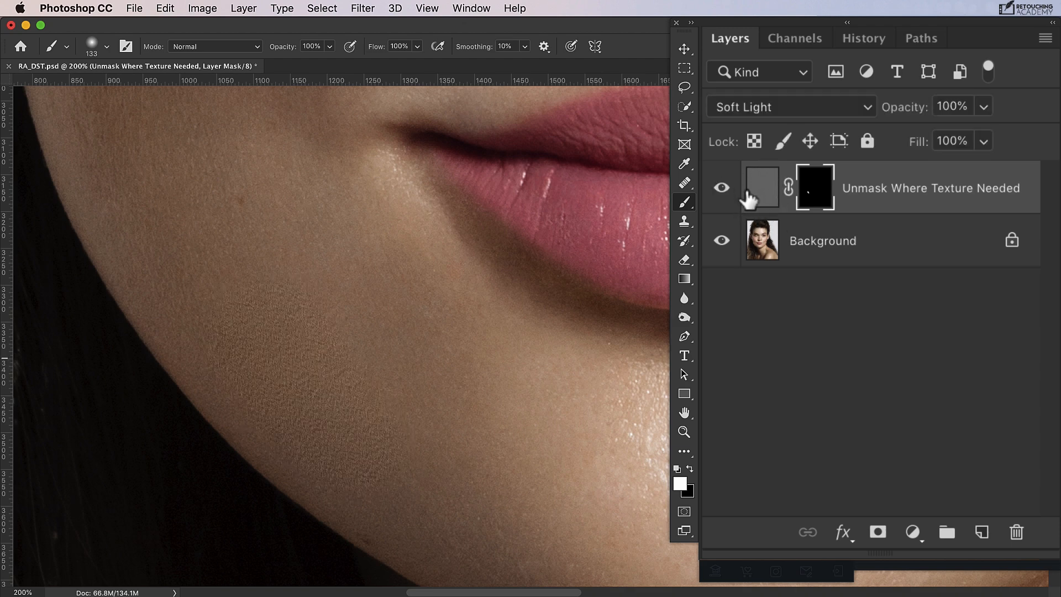
# Target the texture layer's pixels rather than its mask to shrink its content to a small patch
pyautogui.click(761, 188)
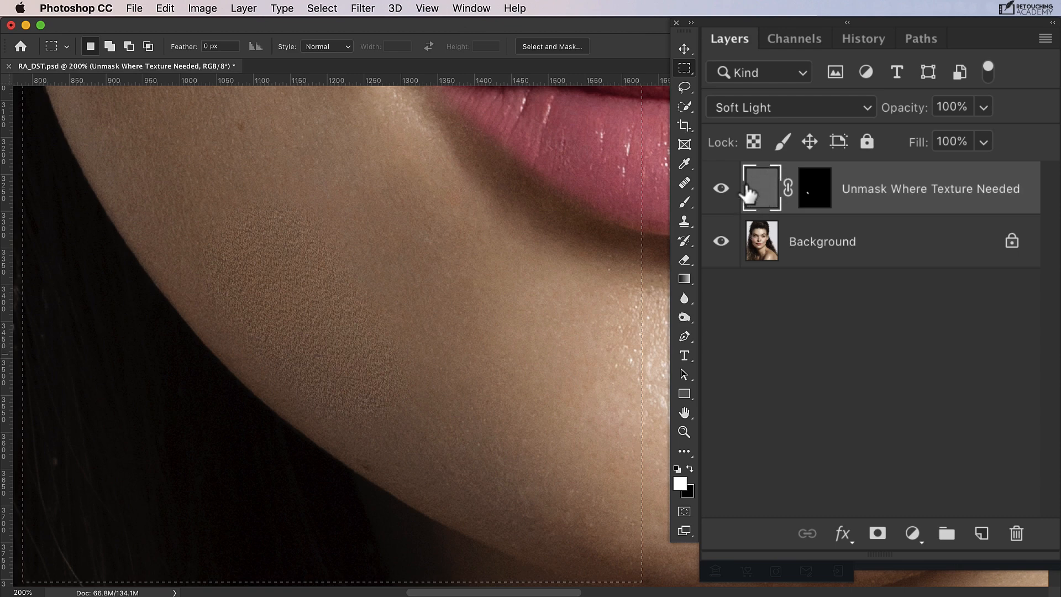
pyautogui.click(815, 188)
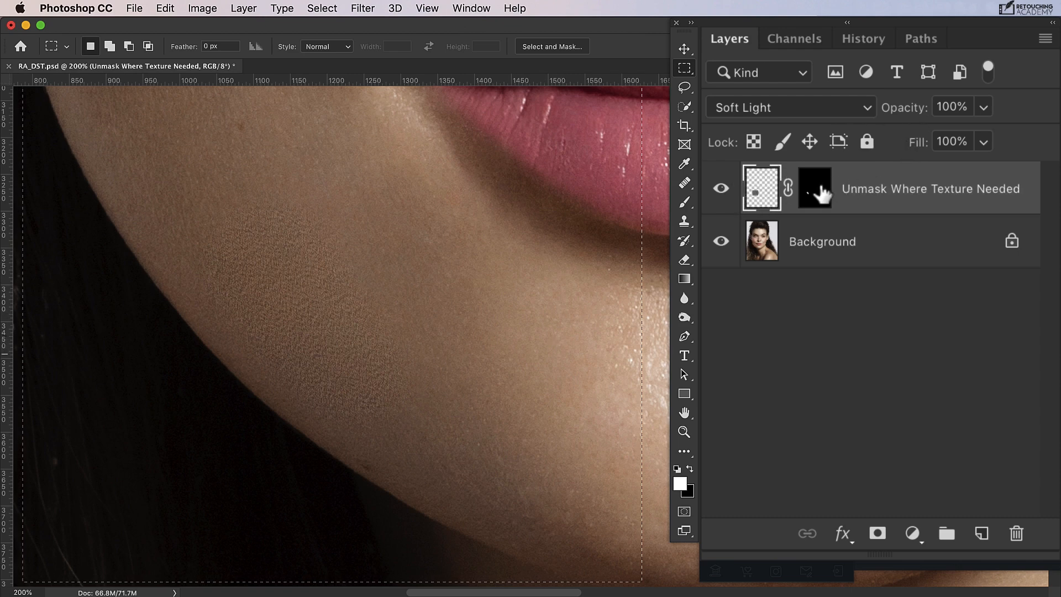
pyautogui.click(760, 188)
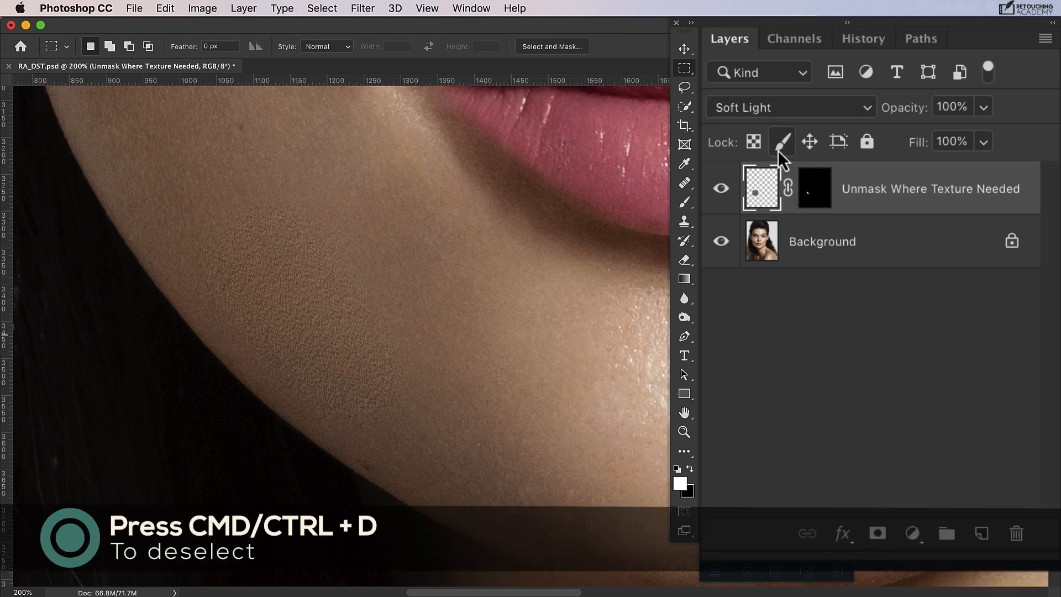
# Deselect so nothing on the canvas remains selected
pyautogui.press('cmd+d')
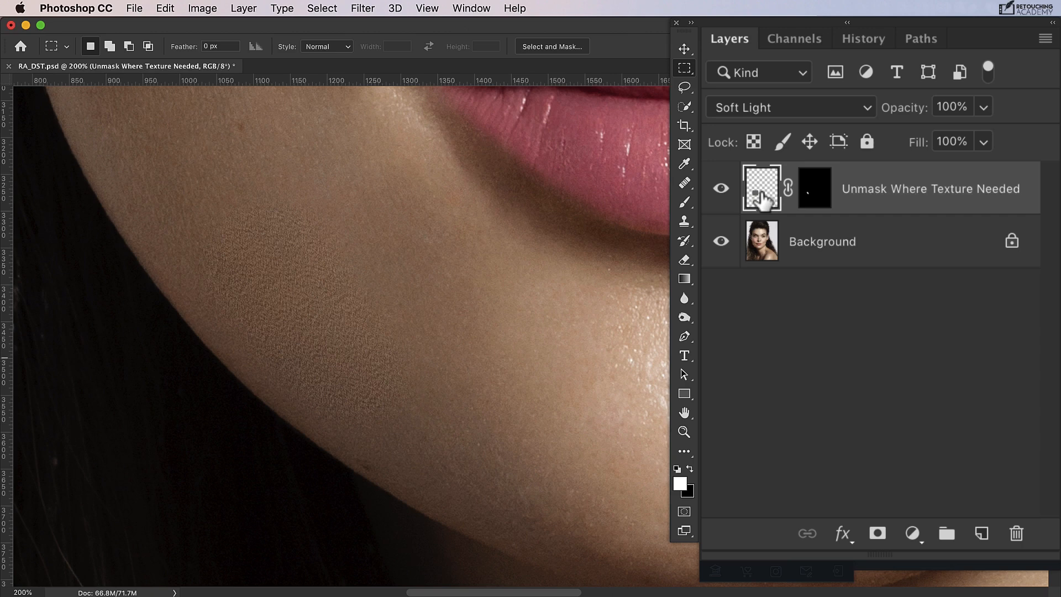
pyautogui.moveTo(764, 198)
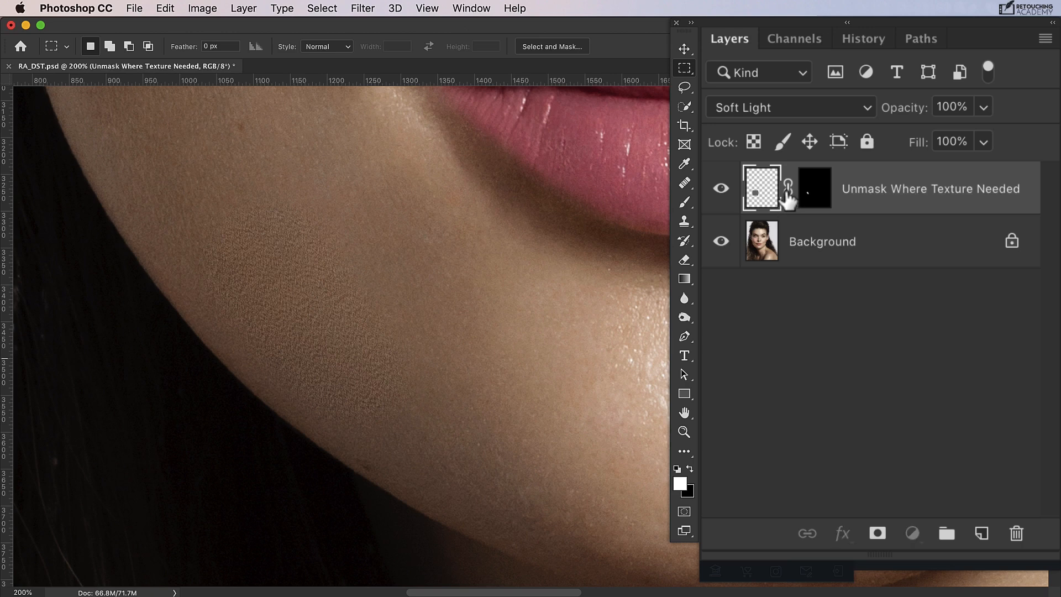
pyautogui.moveTo(782, 242)
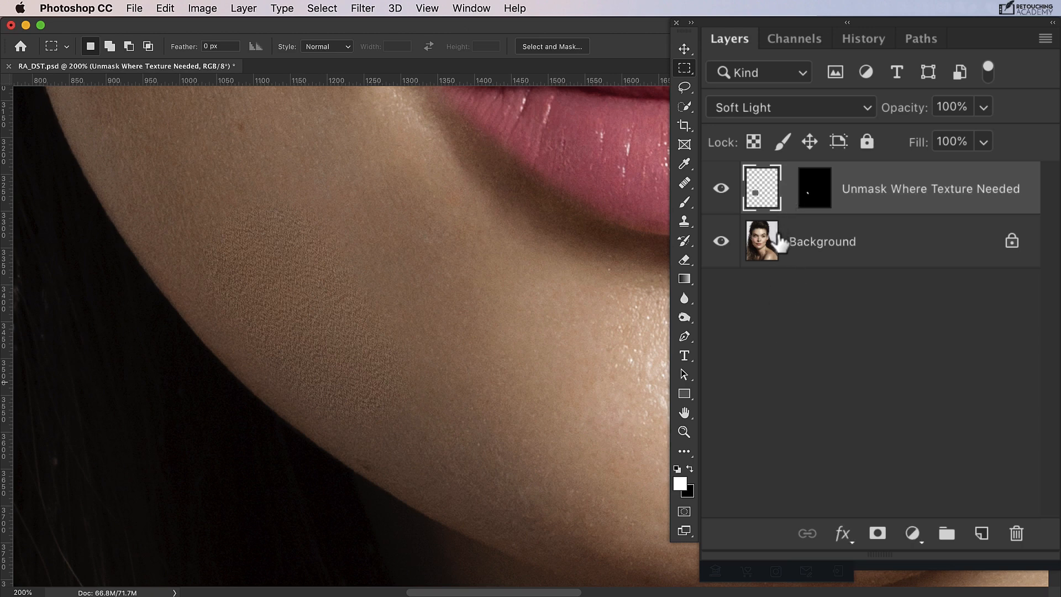
pyautogui.moveTo(781, 203)
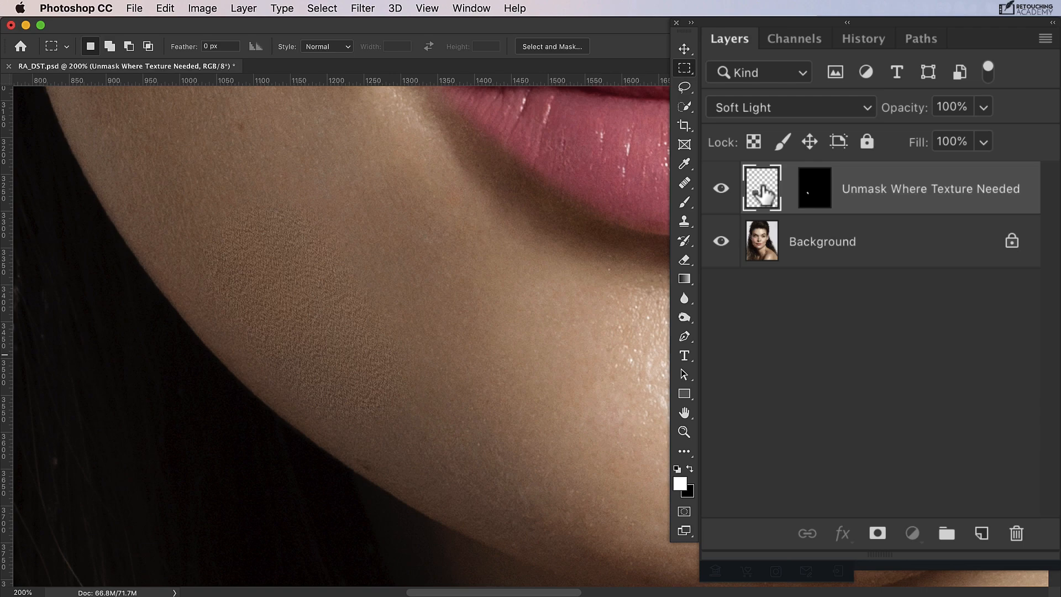
# Start Free Transform on the texture layer's content
pyautogui.press('cmd+t')
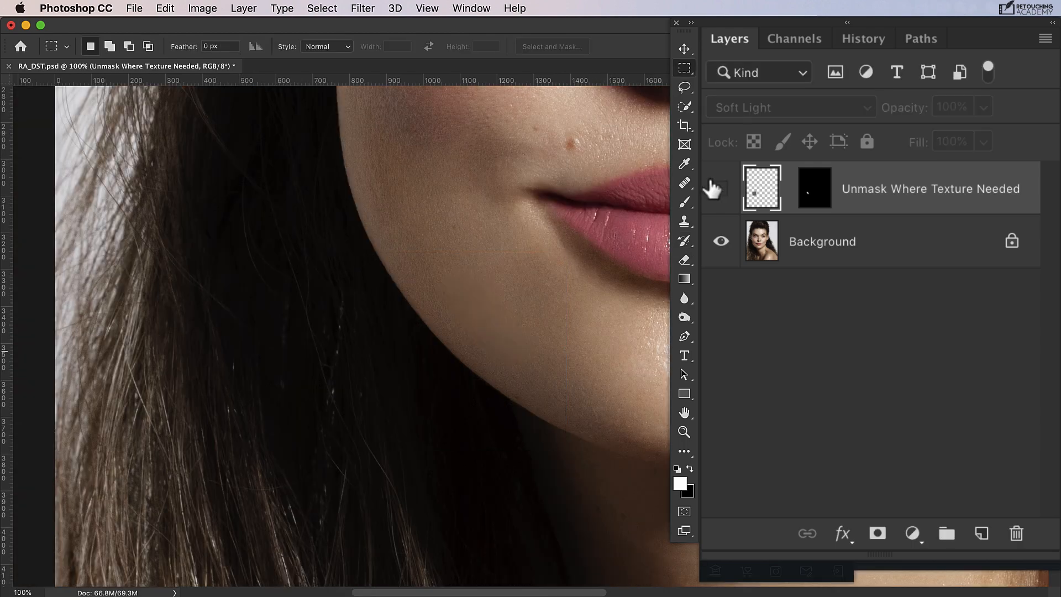
# Toggle the texture layer's visibility to compare the chin, leaving it visible
pyautogui.click(720, 192)
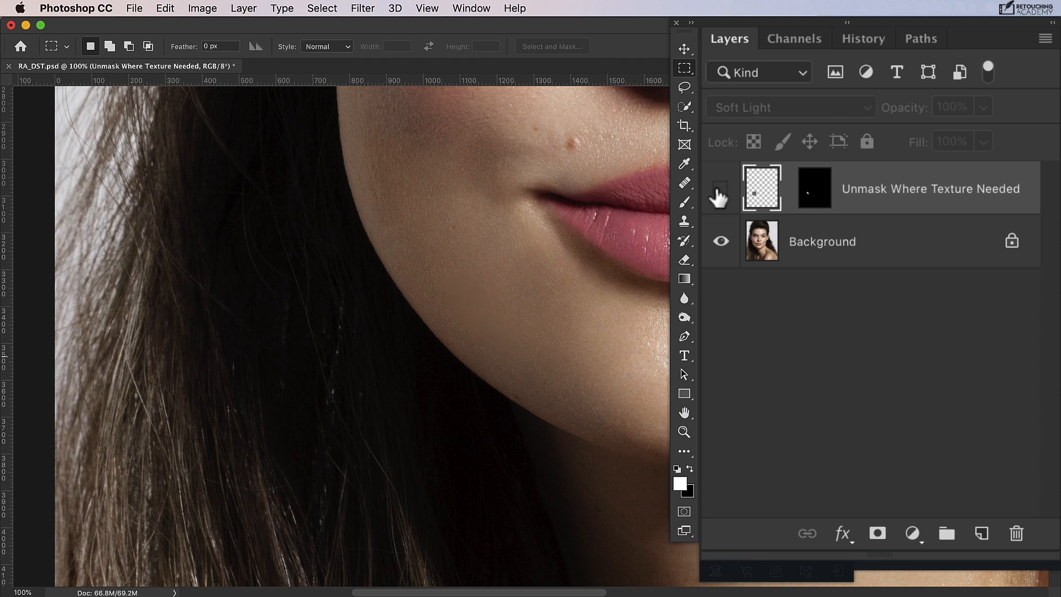
pyautogui.click(720, 188)
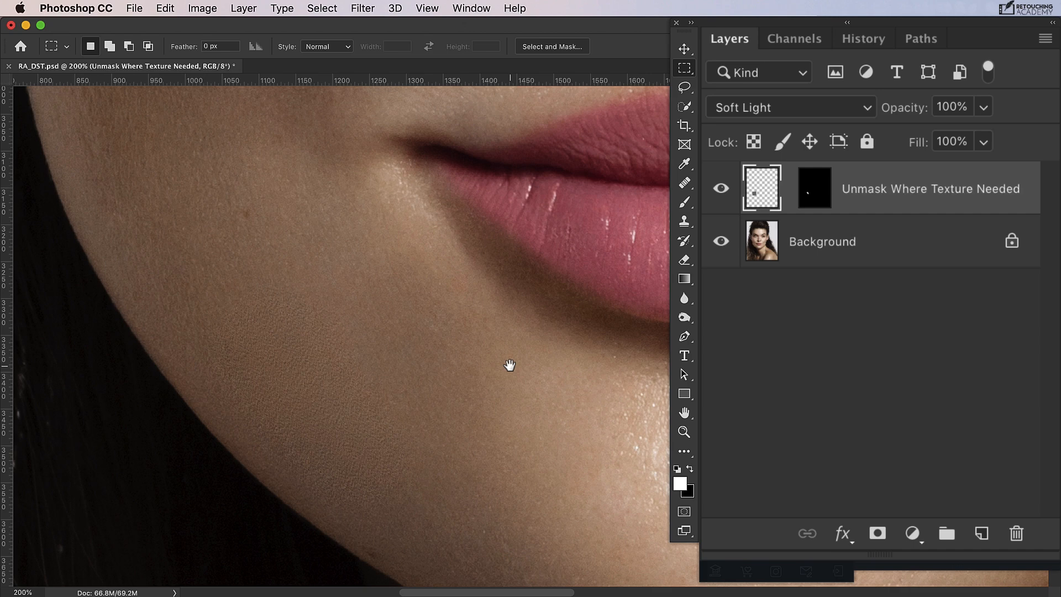
pyautogui.moveTo(322, 362)
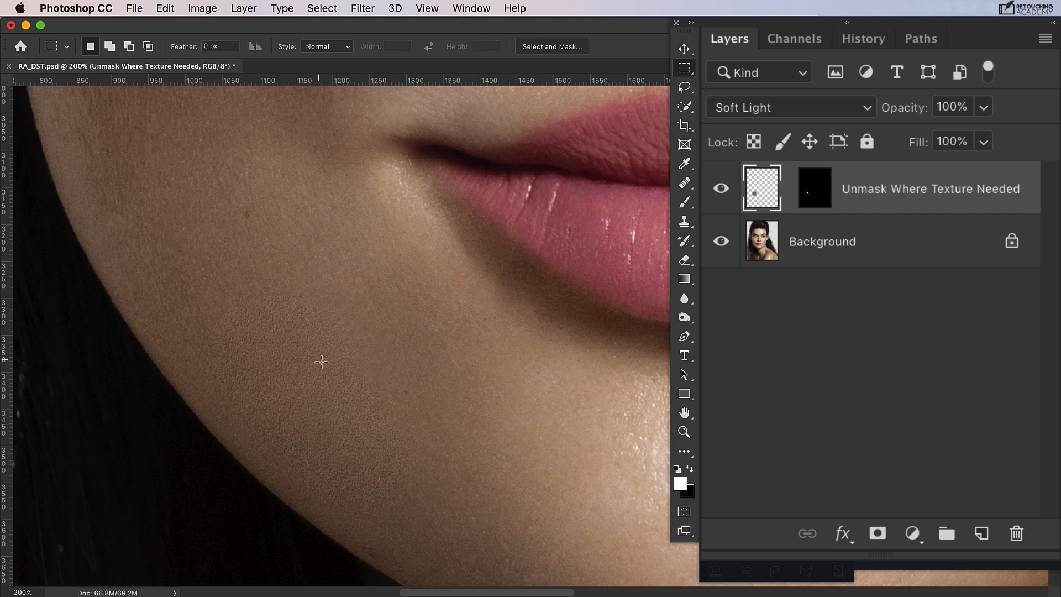
pyautogui.click(721, 188)
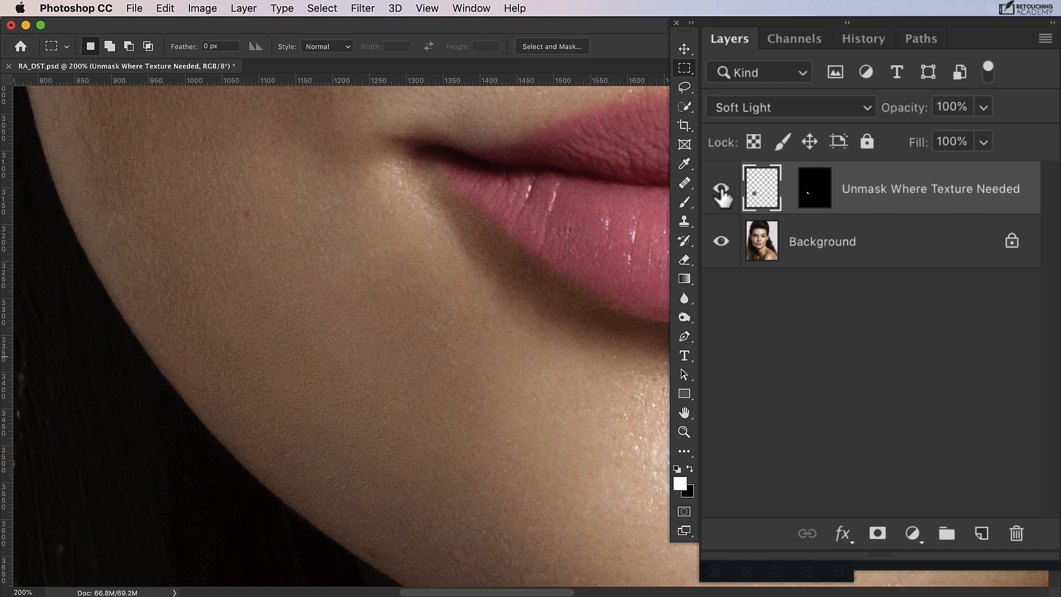
pyautogui.click(720, 188)
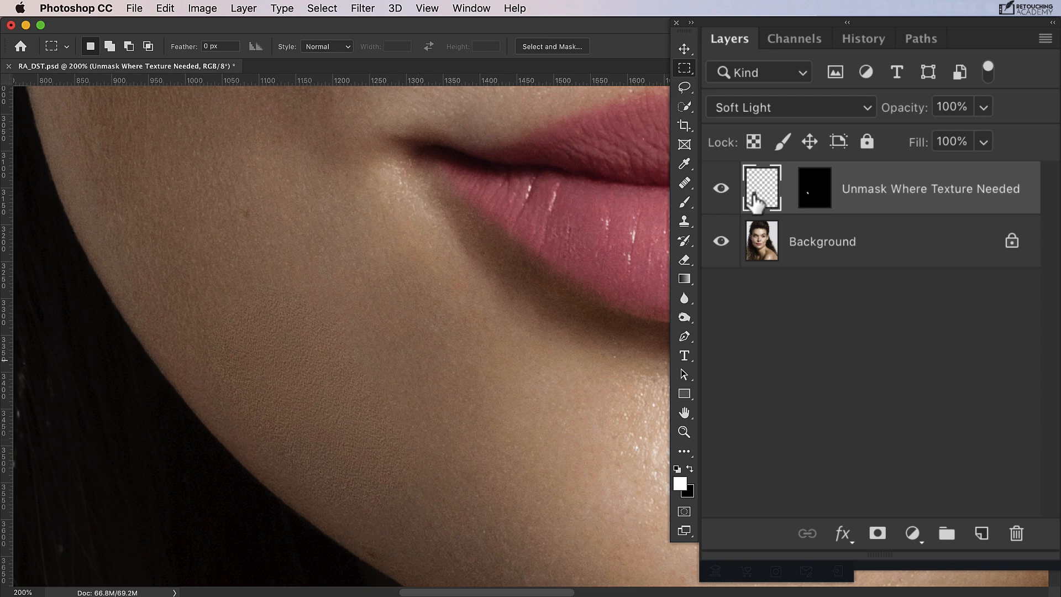
pyautogui.moveTo(944, 182)
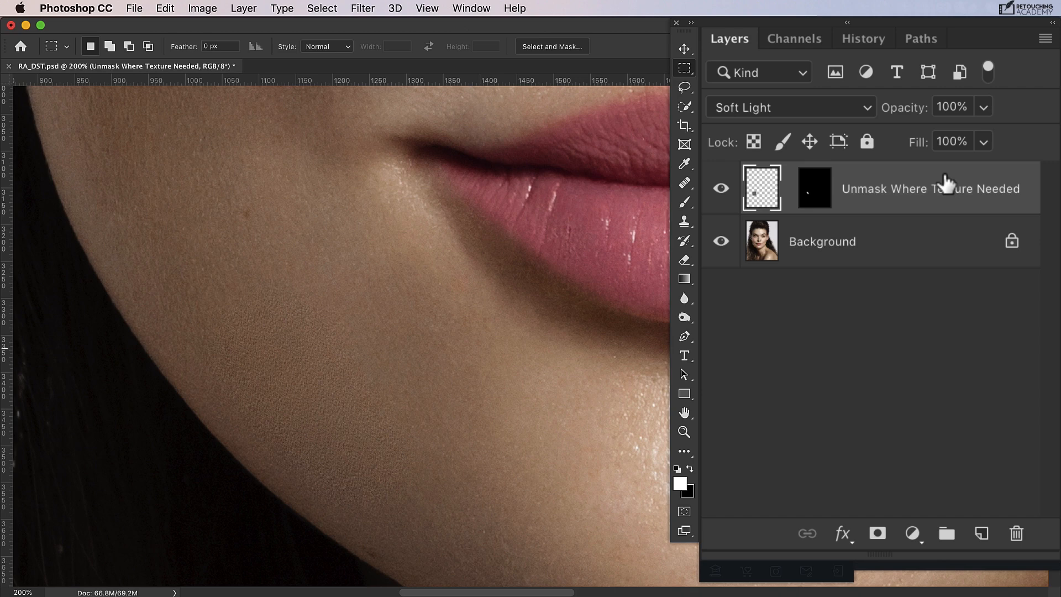
pyautogui.moveTo(858, 191)
pyautogui.write('63')
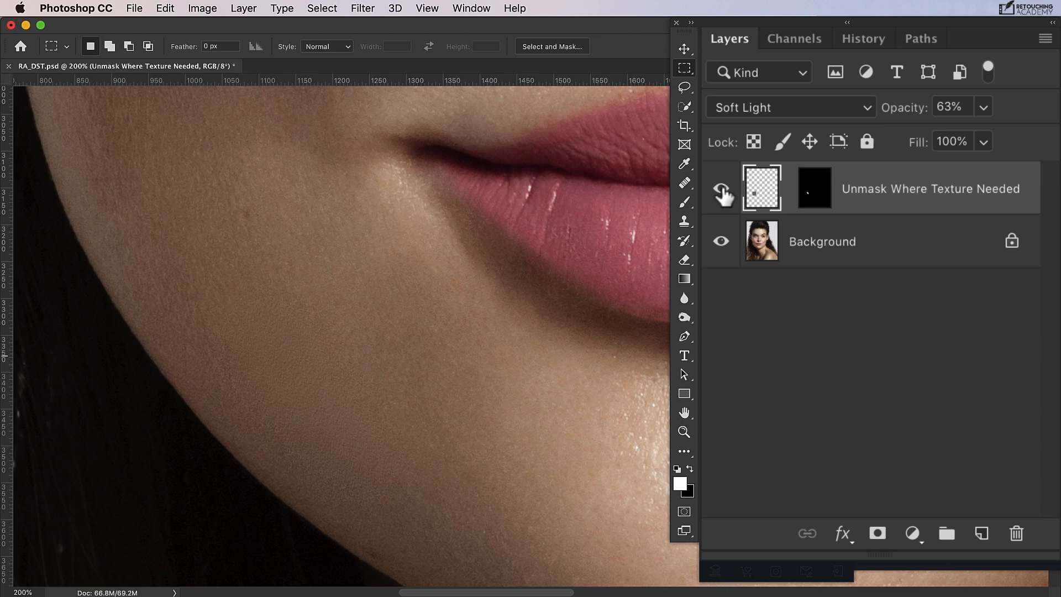
# Compare the chin with and without the 63% opacity texture layer, ending visible
pyautogui.click(721, 188)
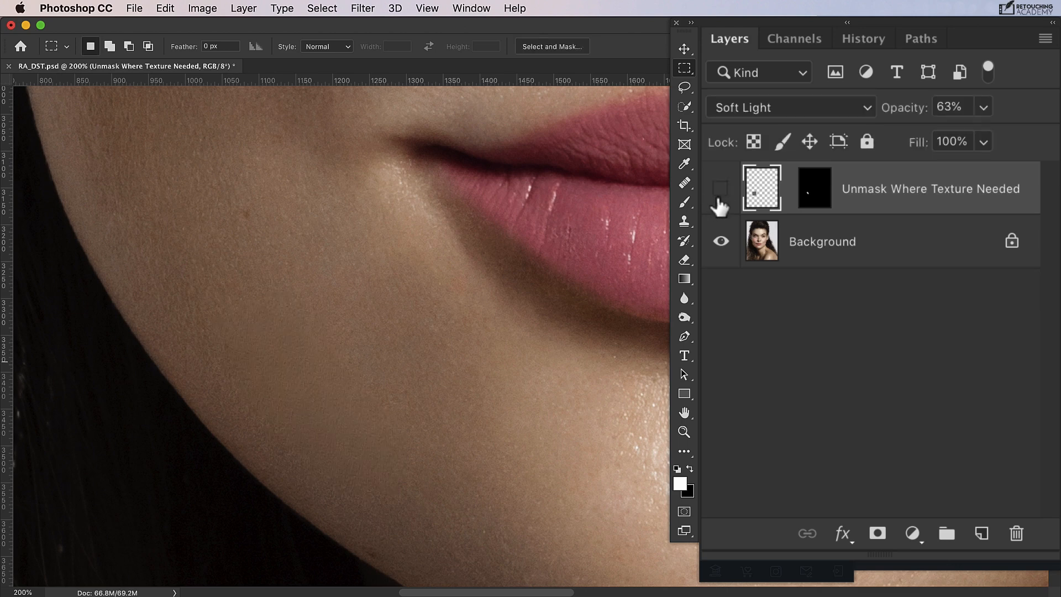
pyautogui.click(720, 188)
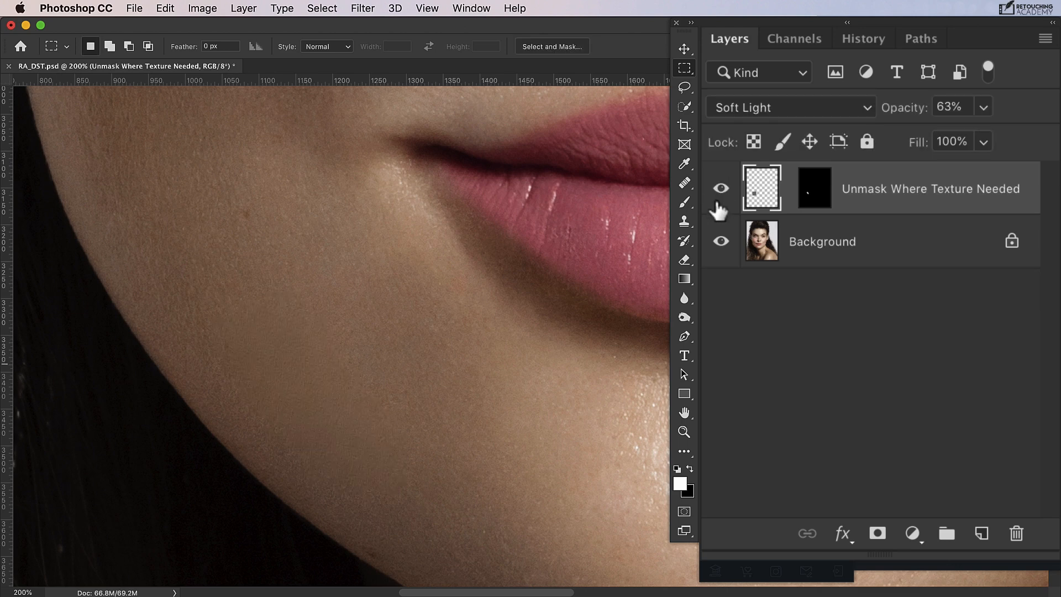
pyautogui.click(721, 187)
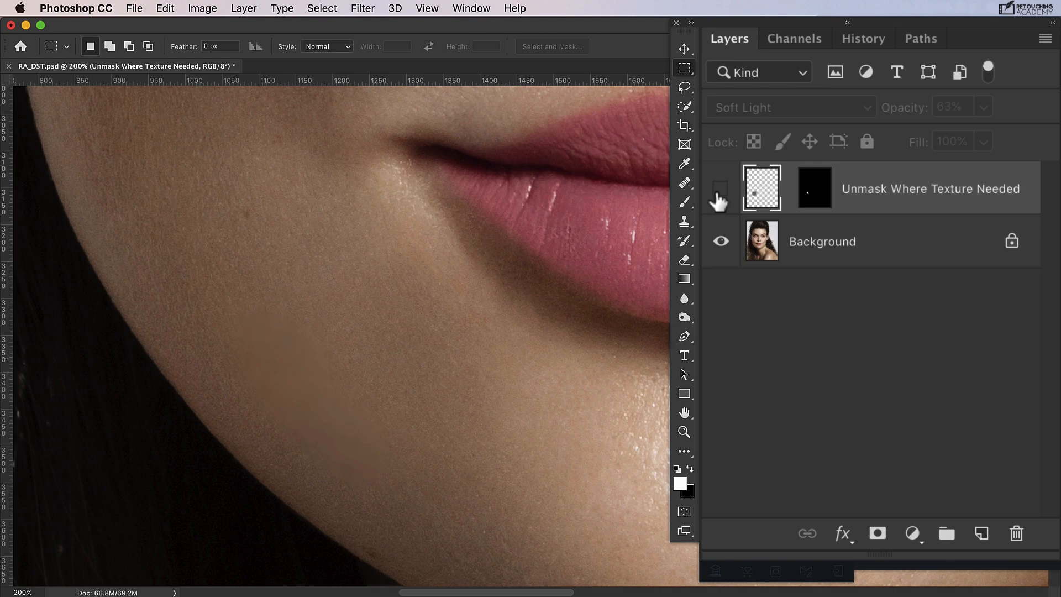
pyautogui.click(719, 188)
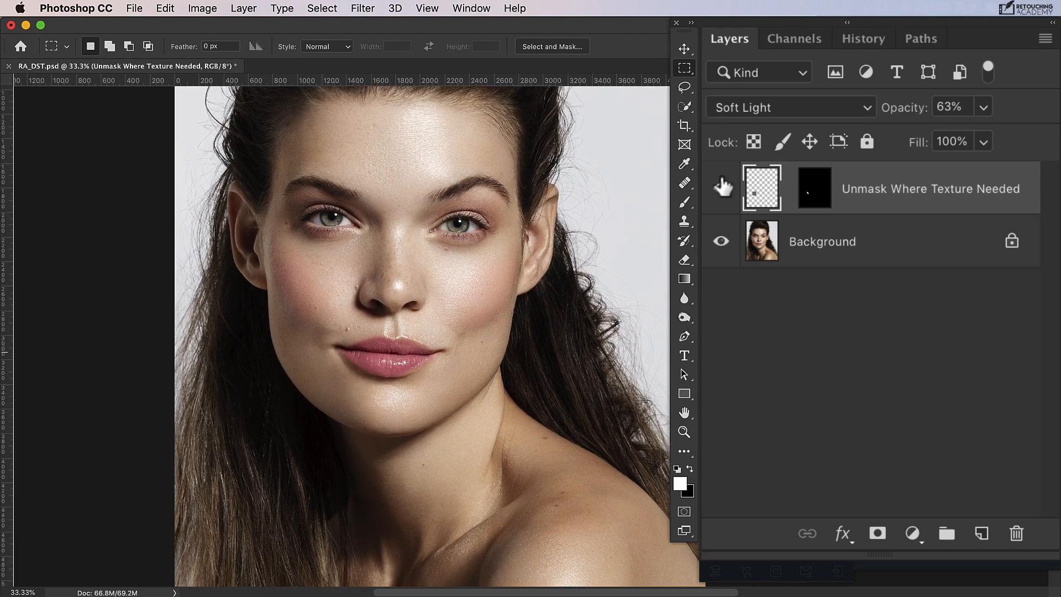
pyautogui.click(721, 188)
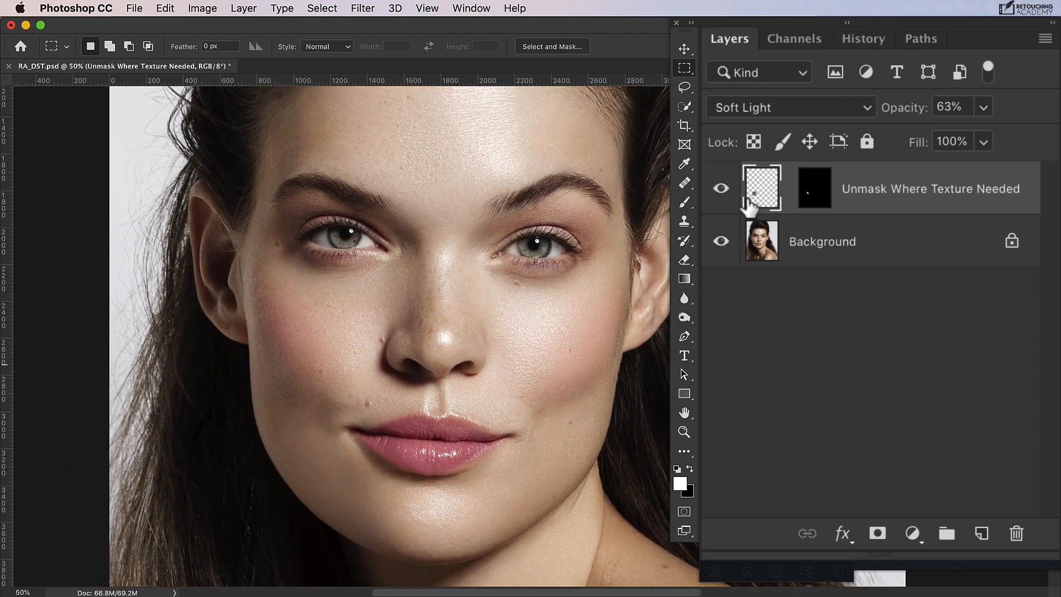
pyautogui.moveTo(734, 186)
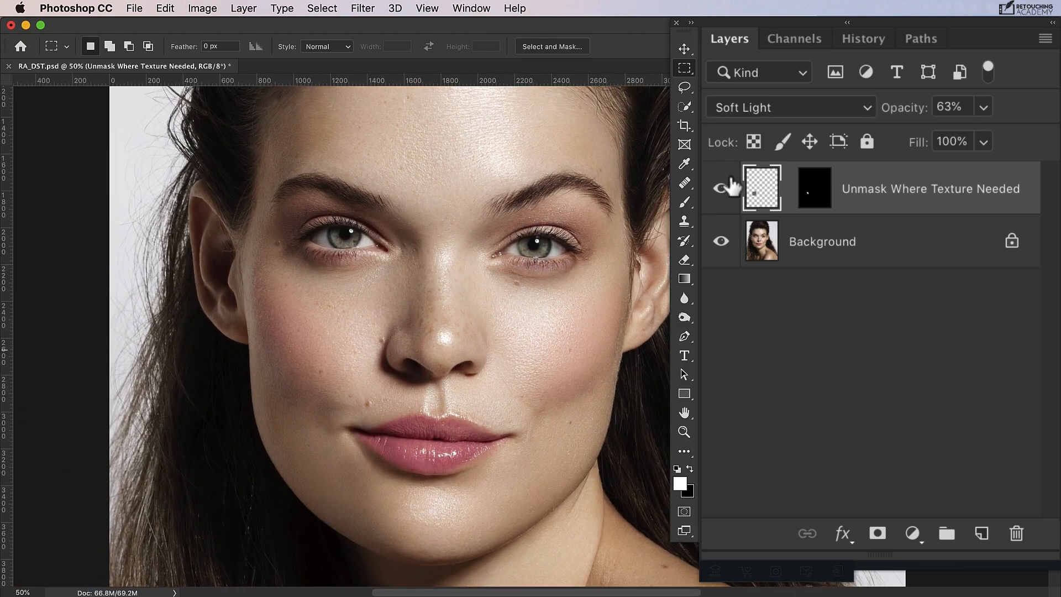